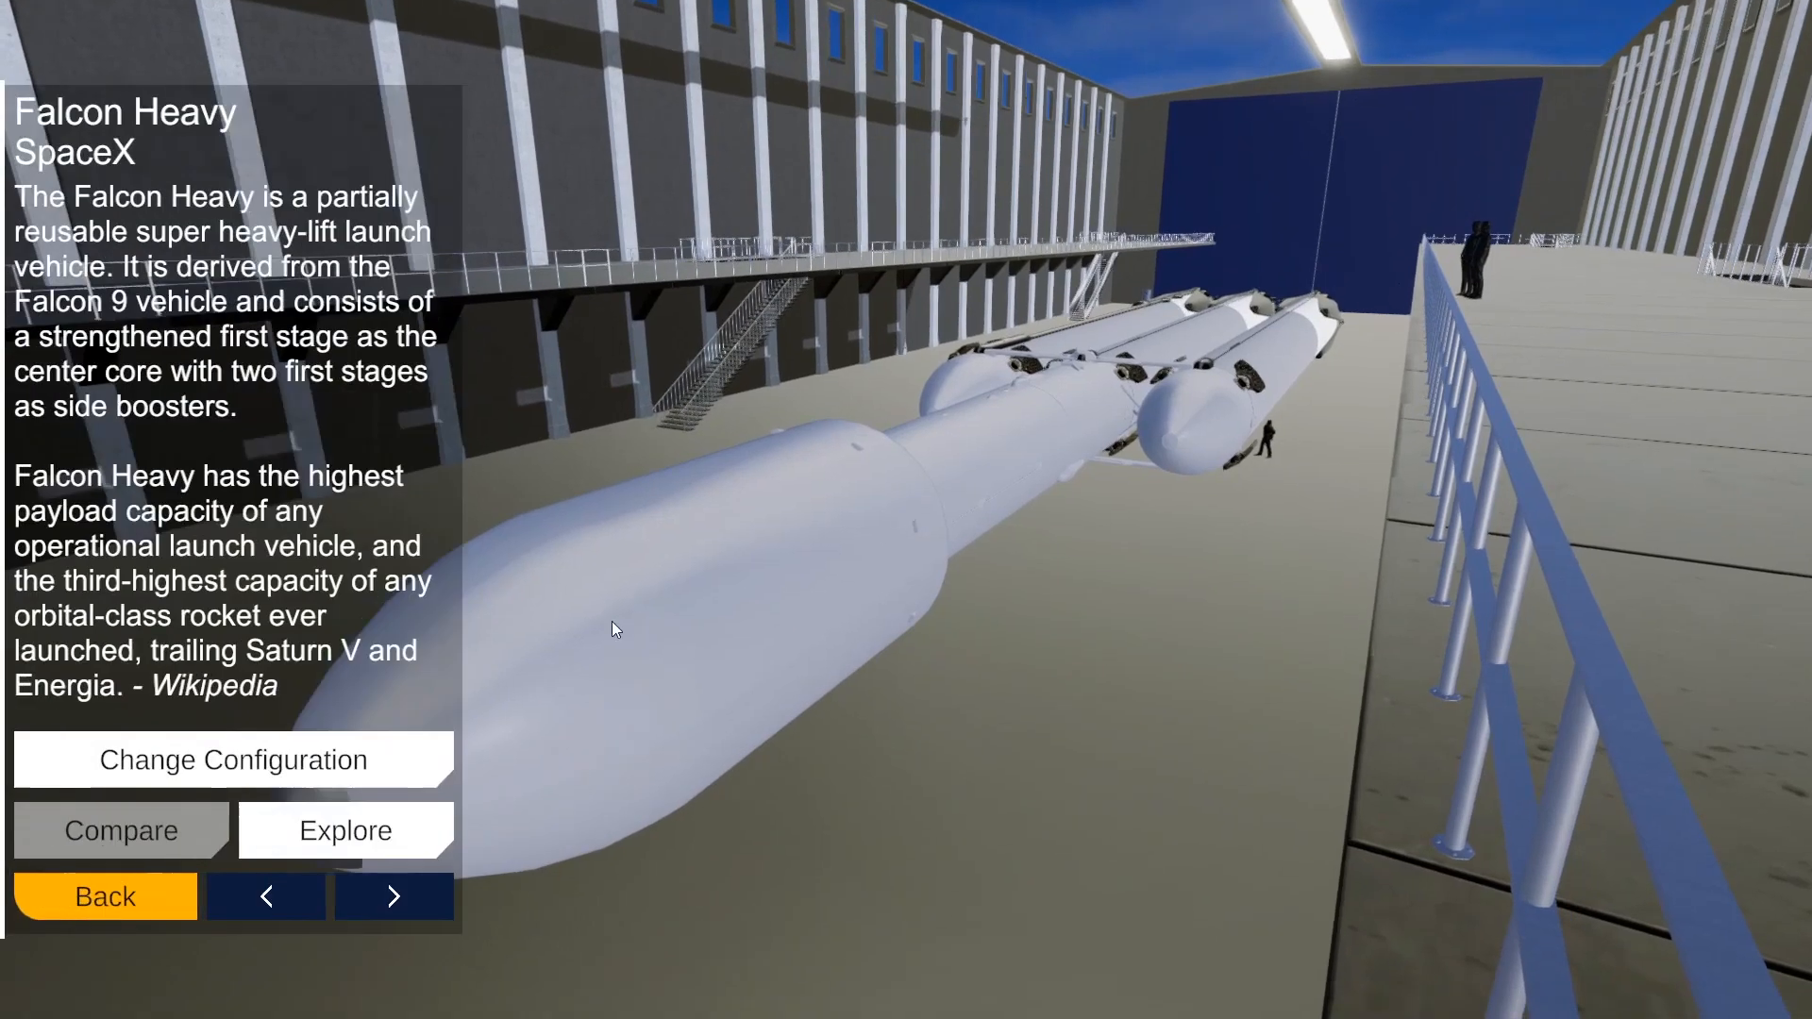
Step: Hide the fairing, 2nd Stage and Booster Stage from the Explore This Rocket menu
click(345, 830)
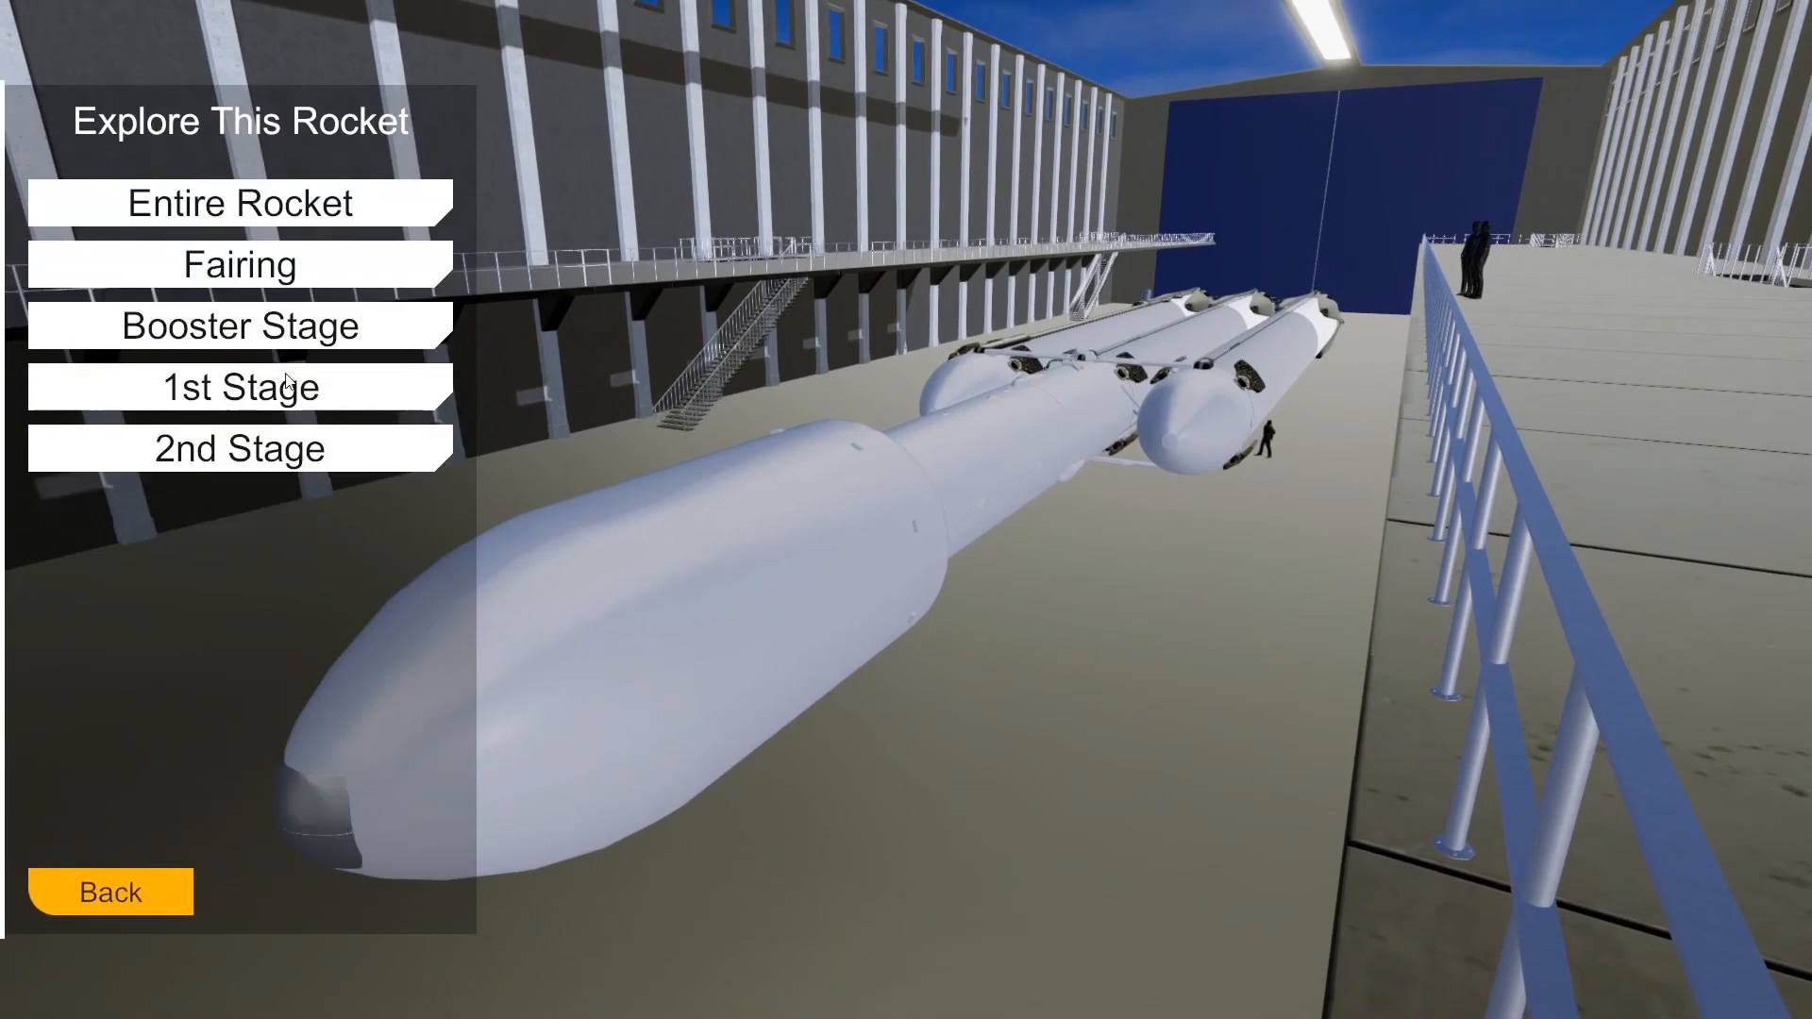
click(239, 267)
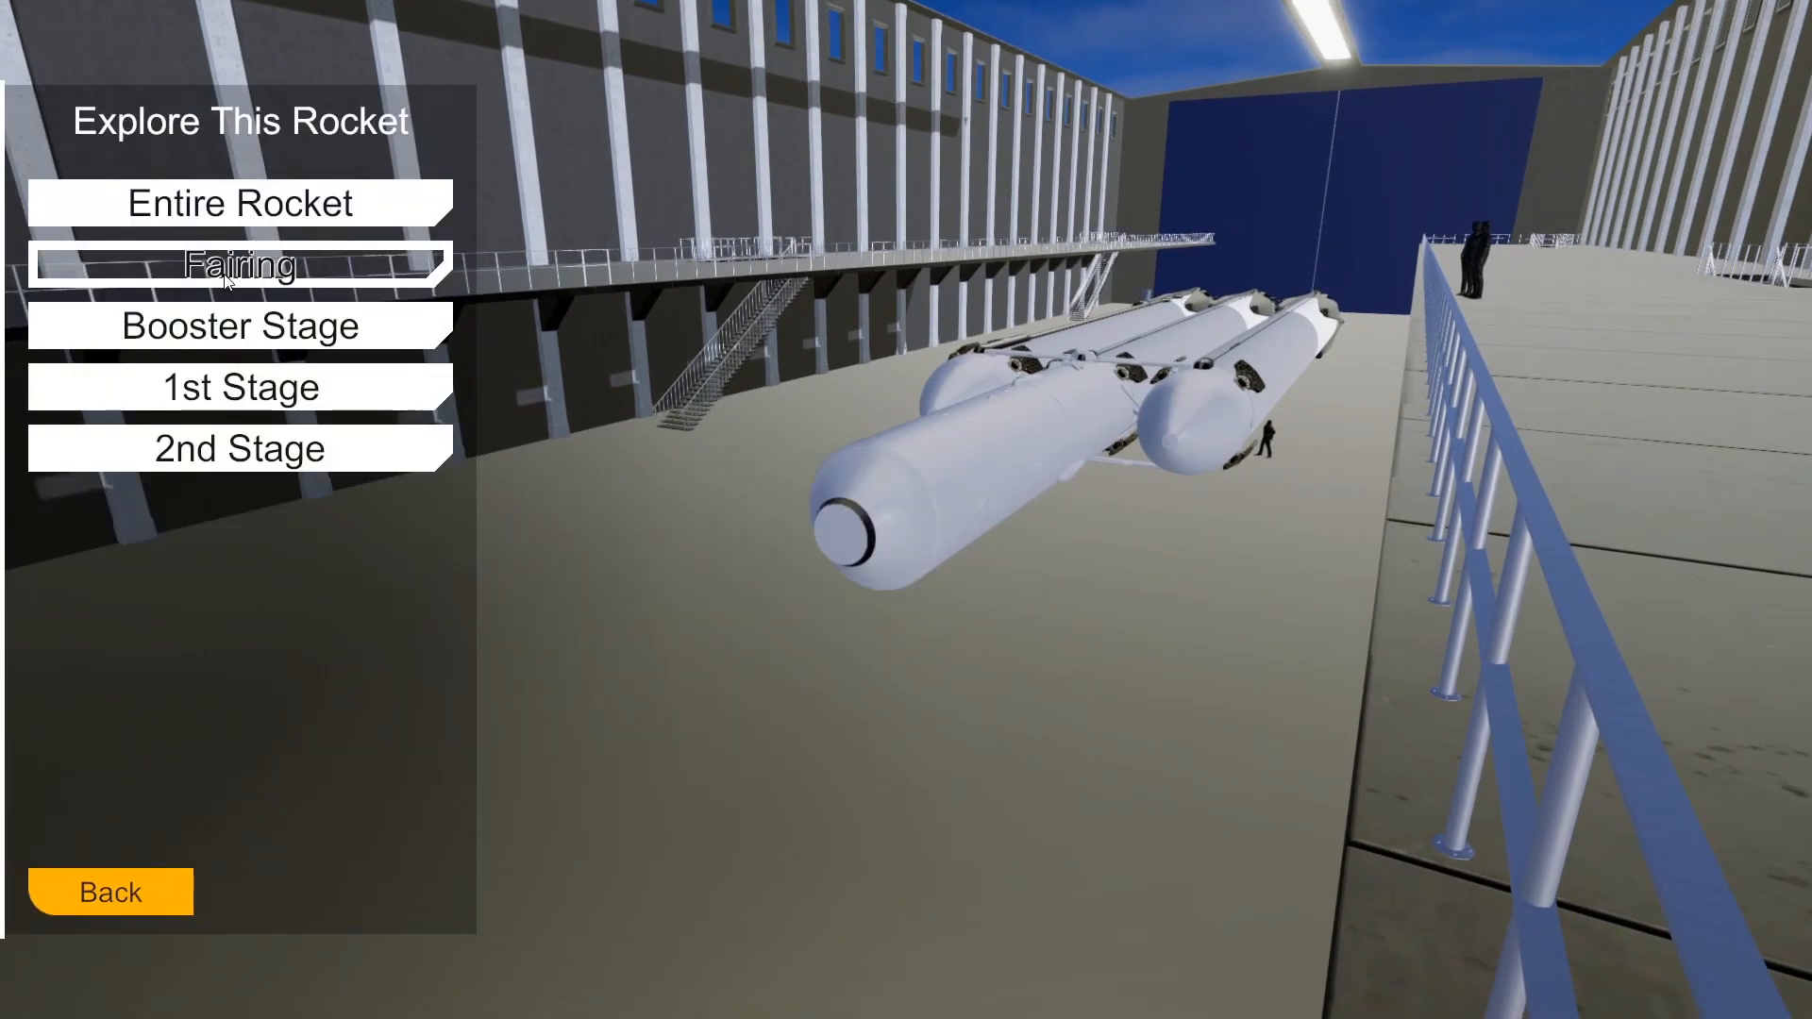
click(239, 448)
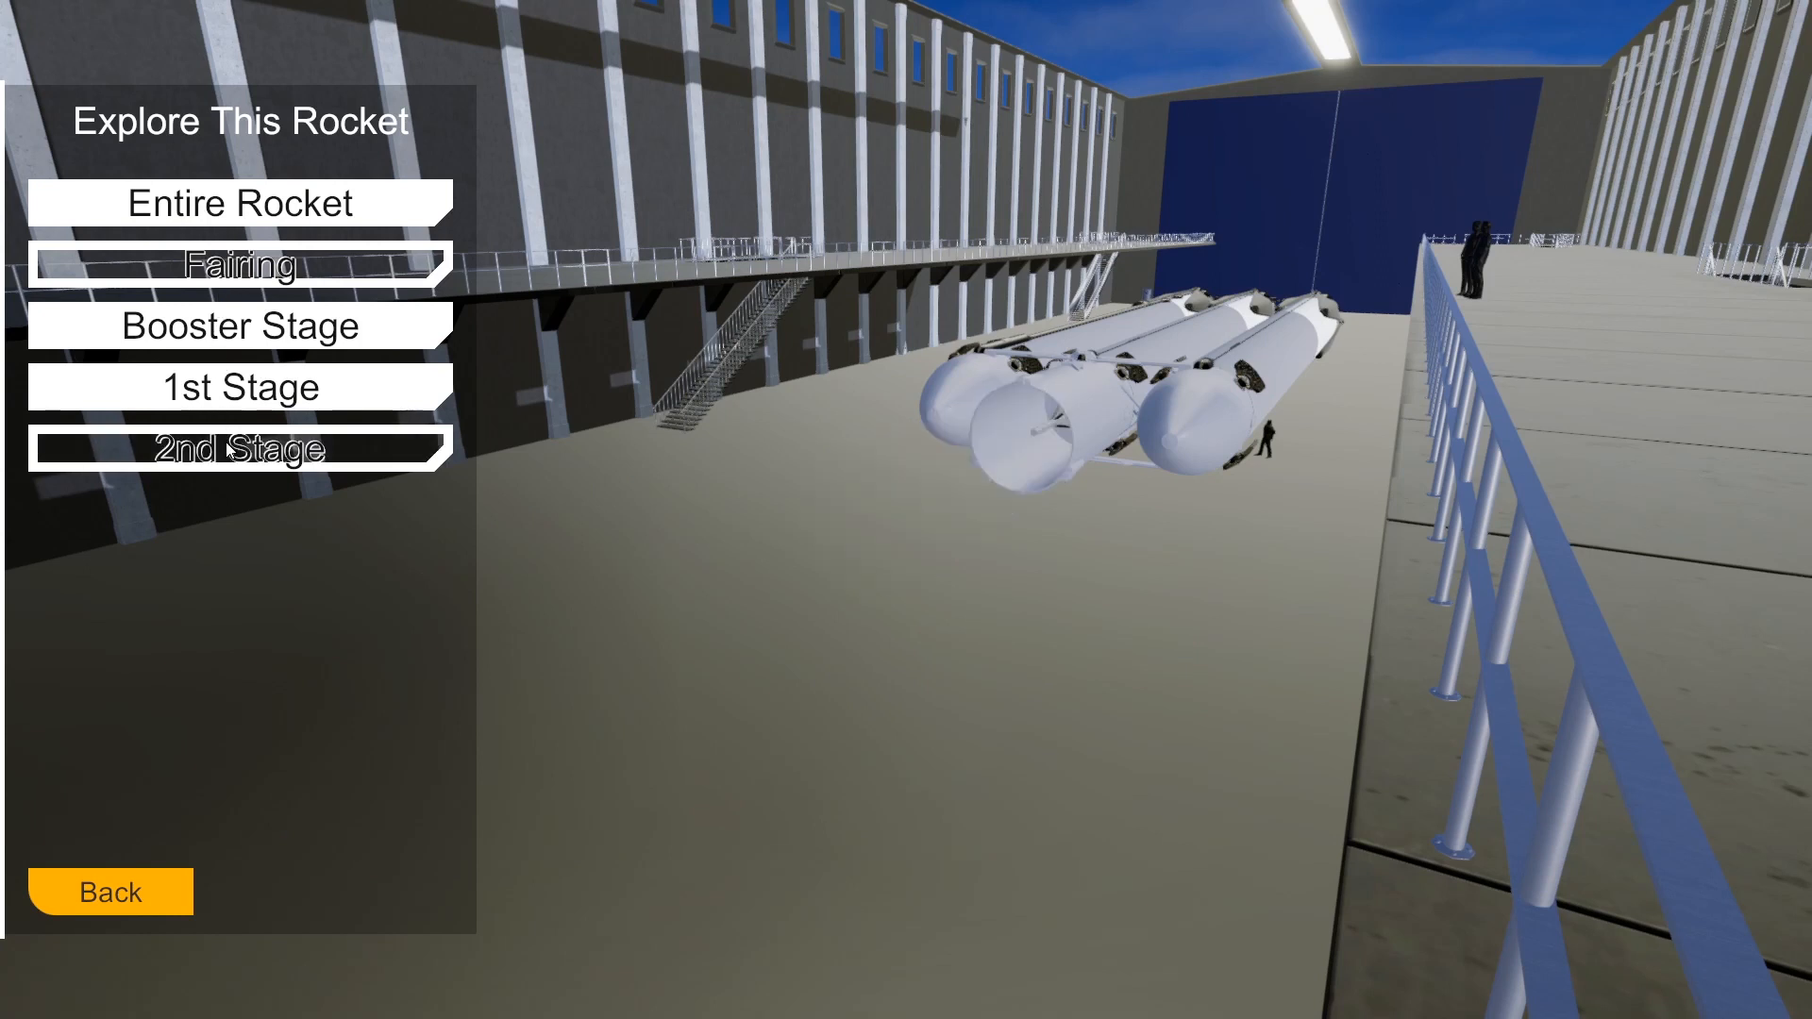
click(239, 326)
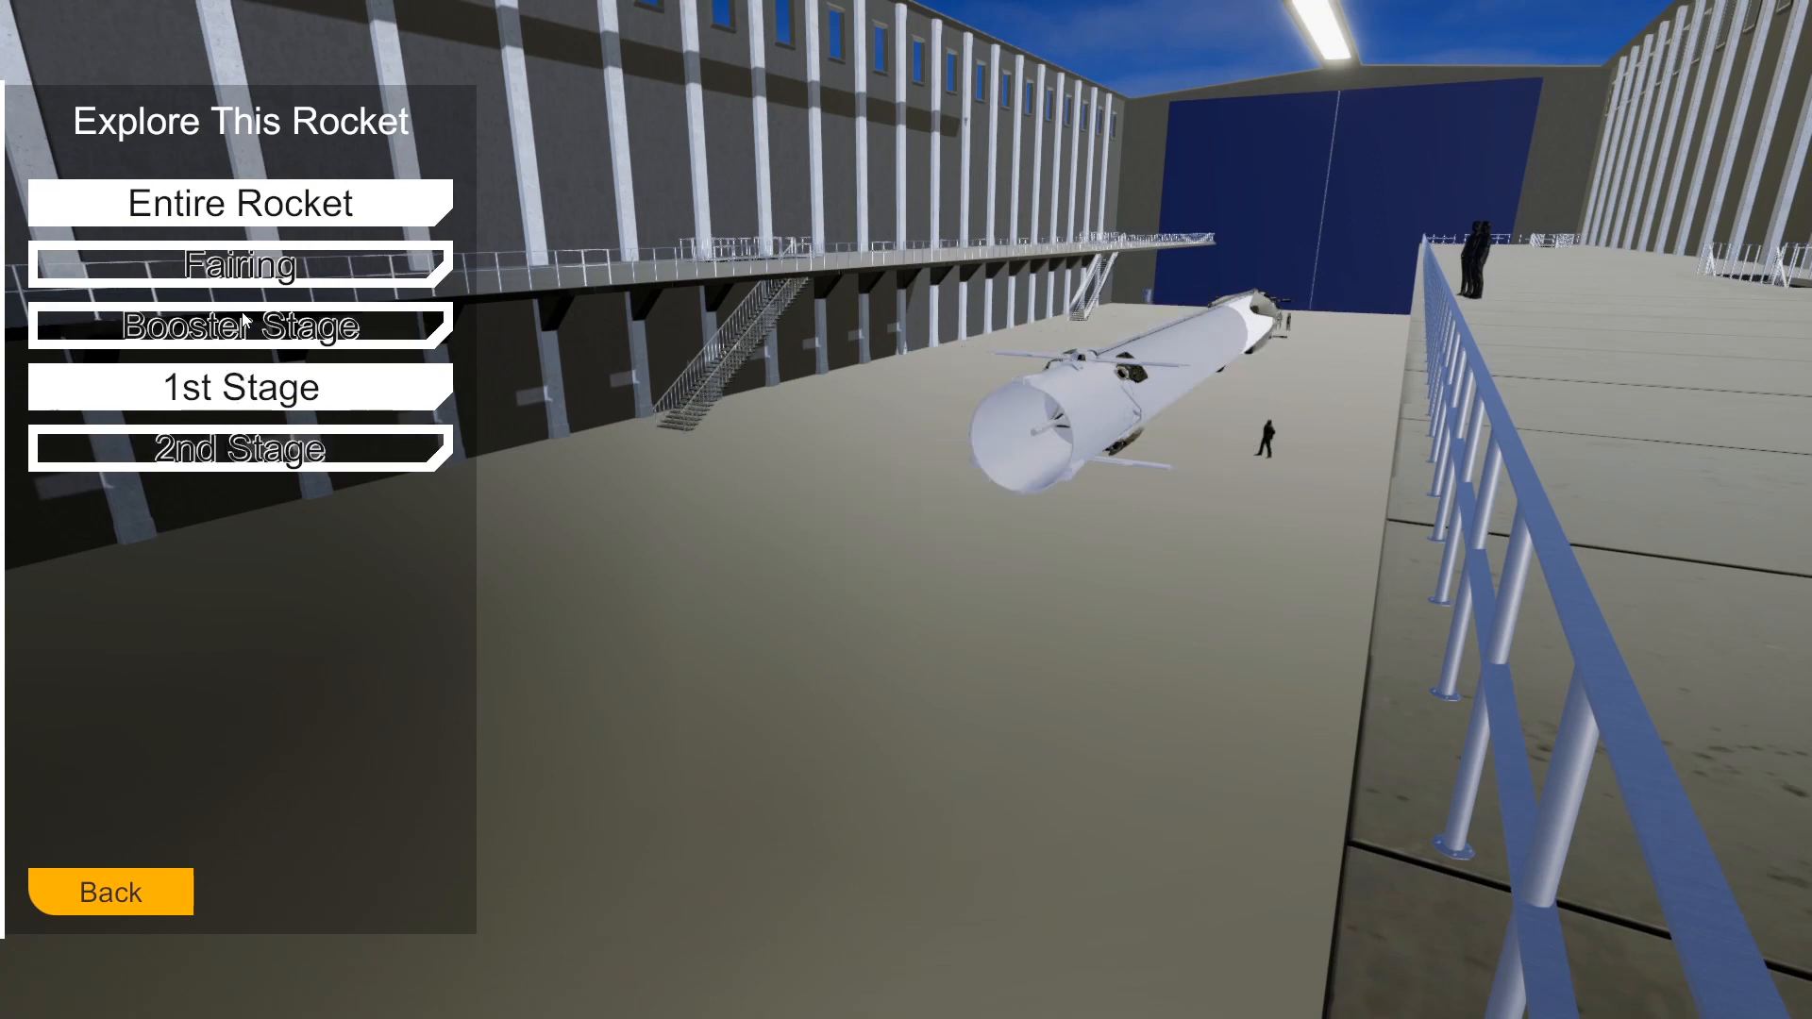